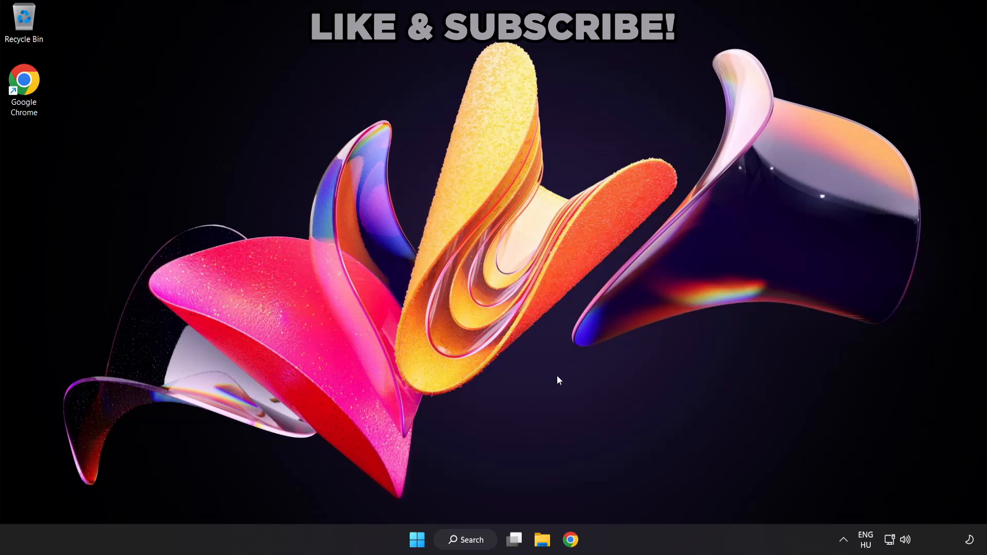
mouse_move(905, 540)
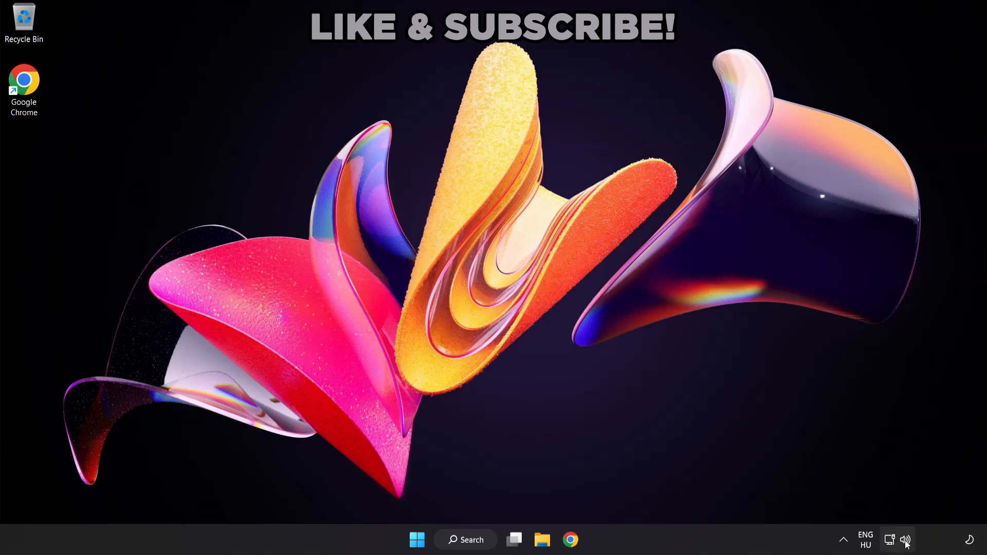
Switch the sound output to Speakers (High Definition Audio Device) in Quick Settings.
left_click(894, 539)
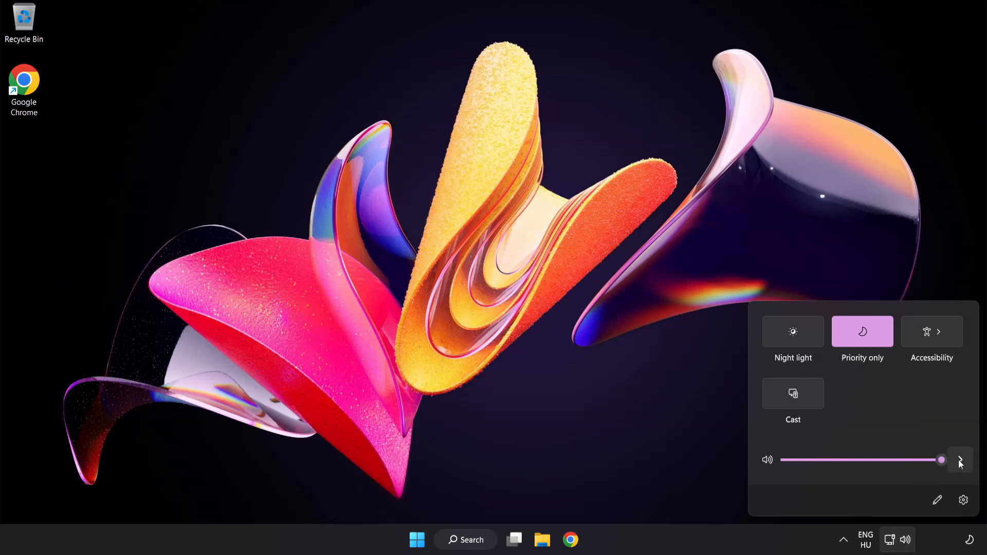
left_click(960, 460)
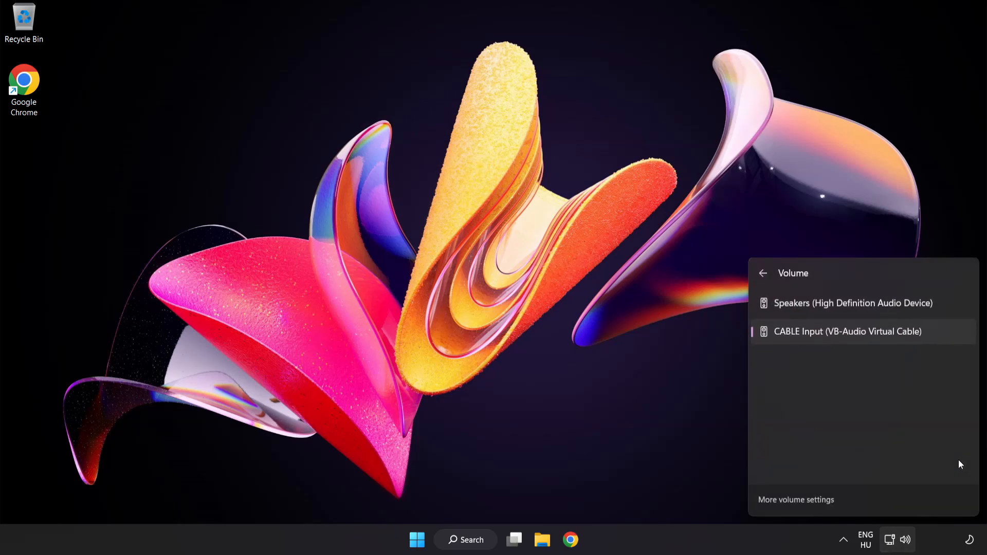
mouse_move(793, 365)
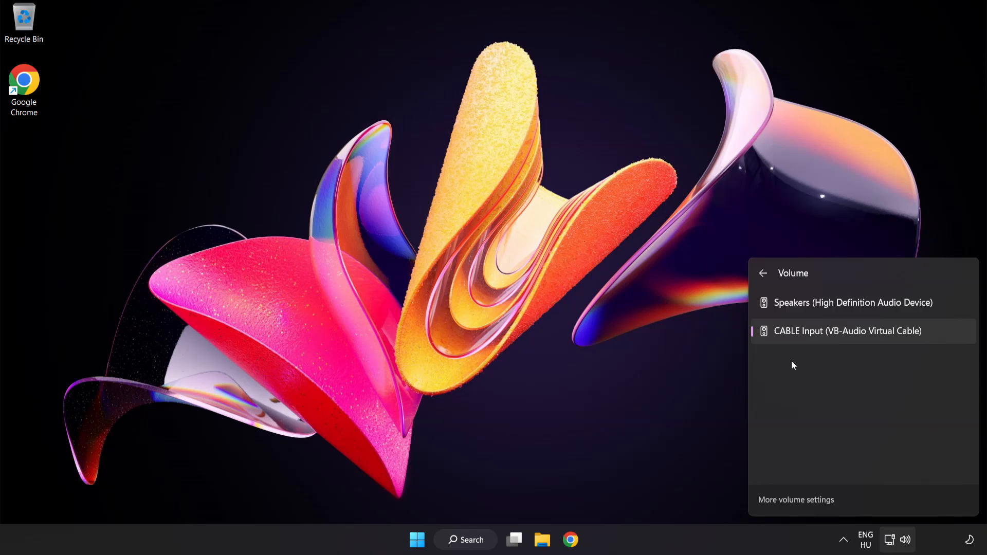
mouse_move(841, 313)
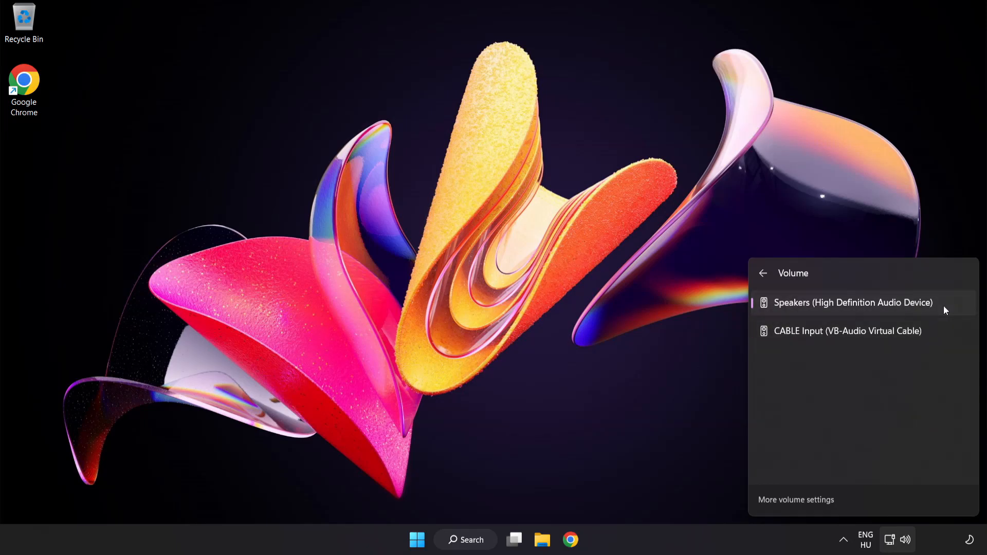
left_click(482, 281)
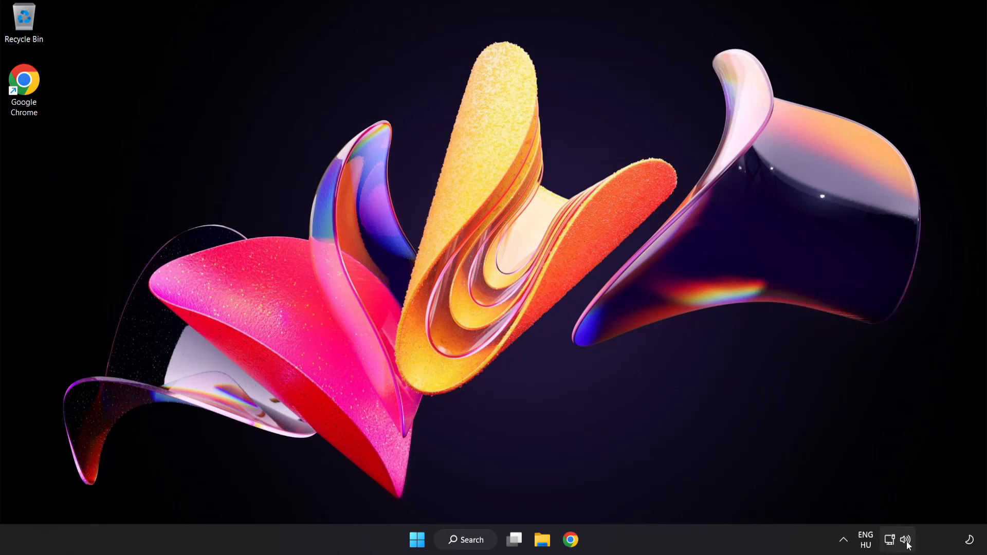
Reset sound devices and all app volumes to recommended defaults in the volume mixer.
right_click(905, 539)
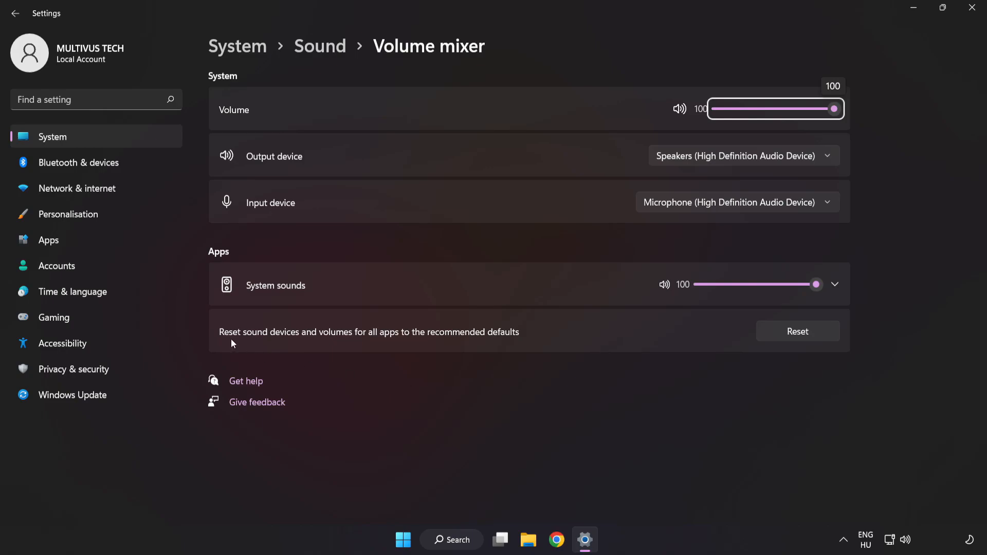
mouse_move(519, 340)
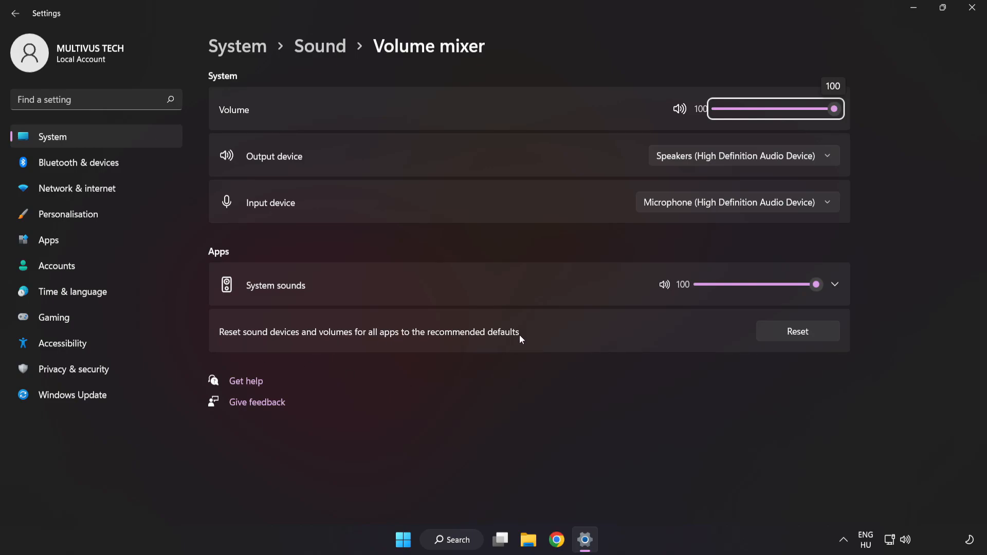
mouse_move(819, 342)
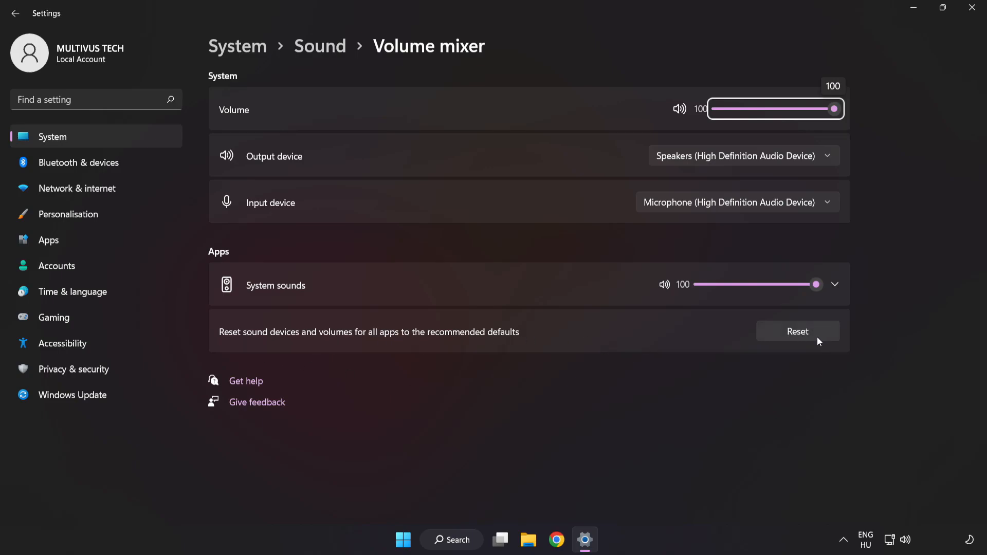
left_click(797, 331)
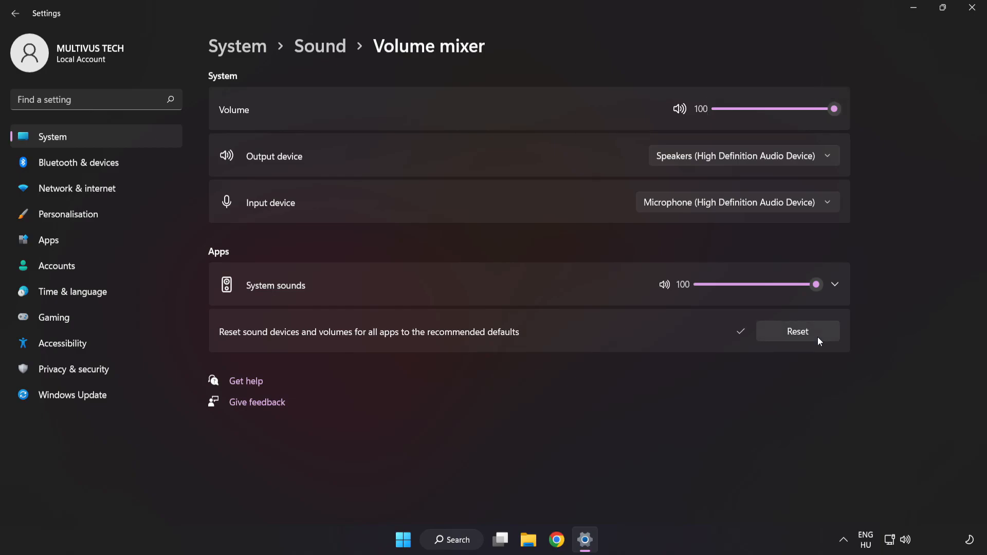
mouse_move(803, 64)
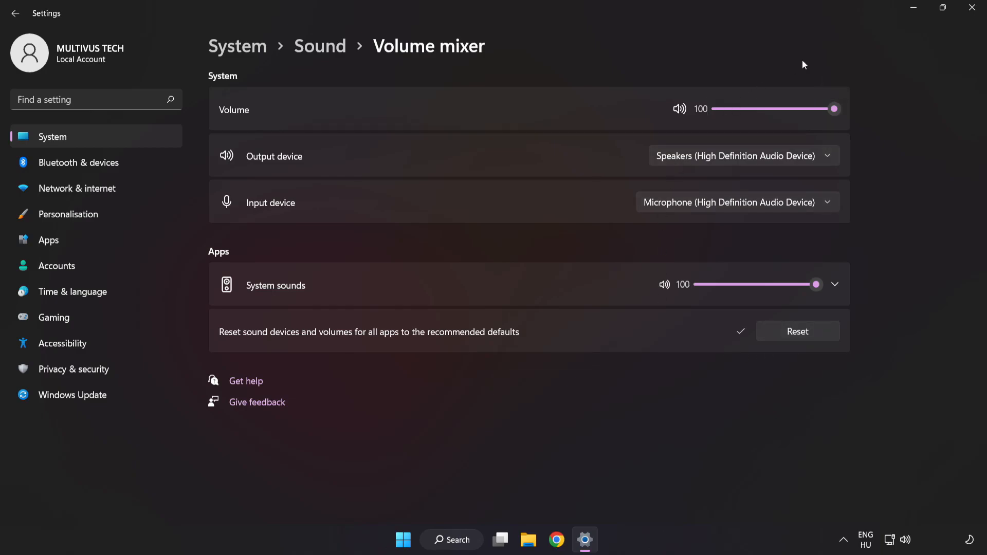
mouse_move(972, 10)
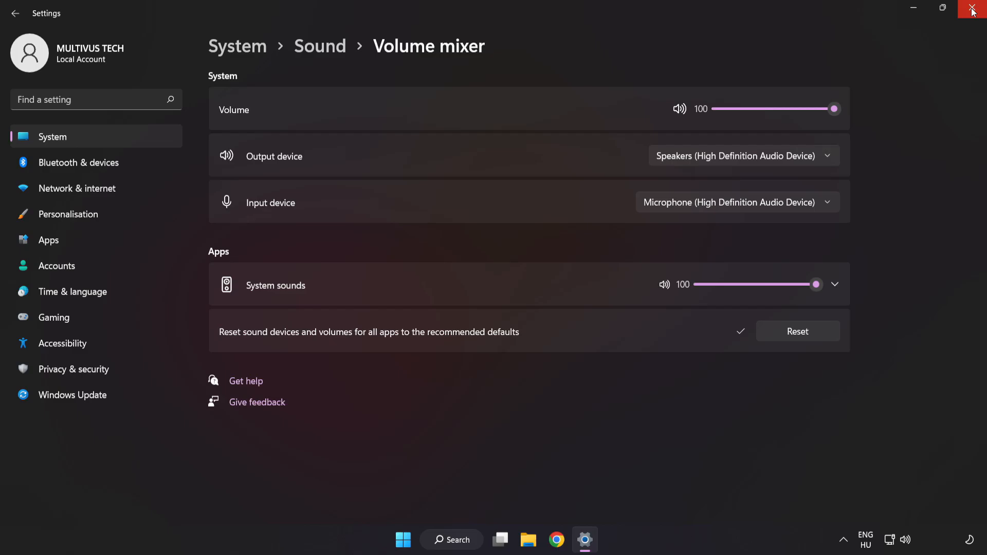
left_click(972, 12)
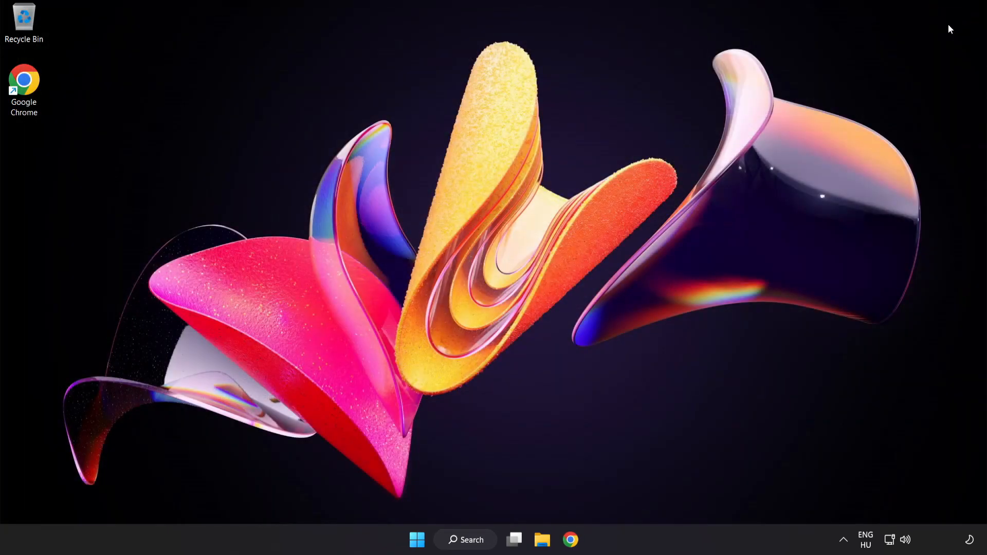
mouse_move(483, 268)
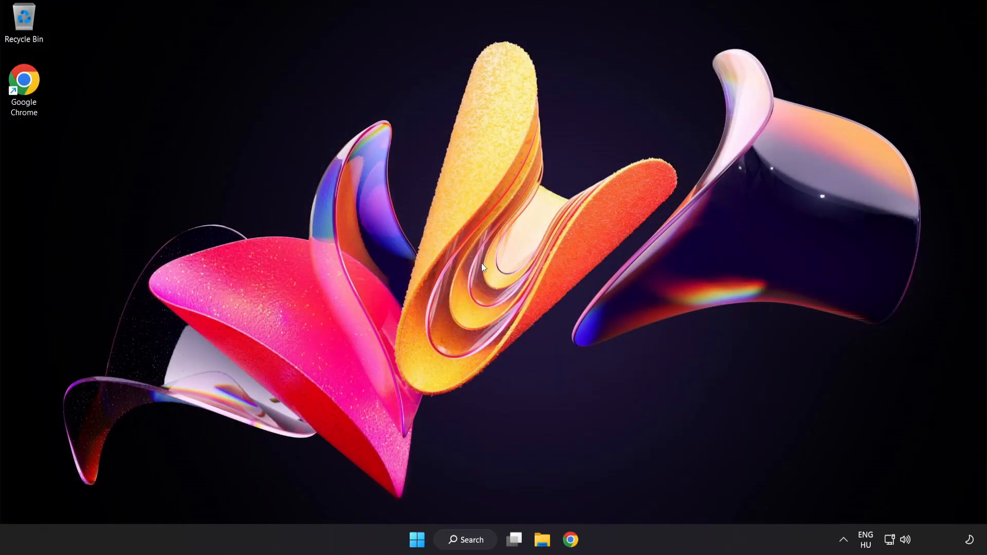
mouse_move(890, 540)
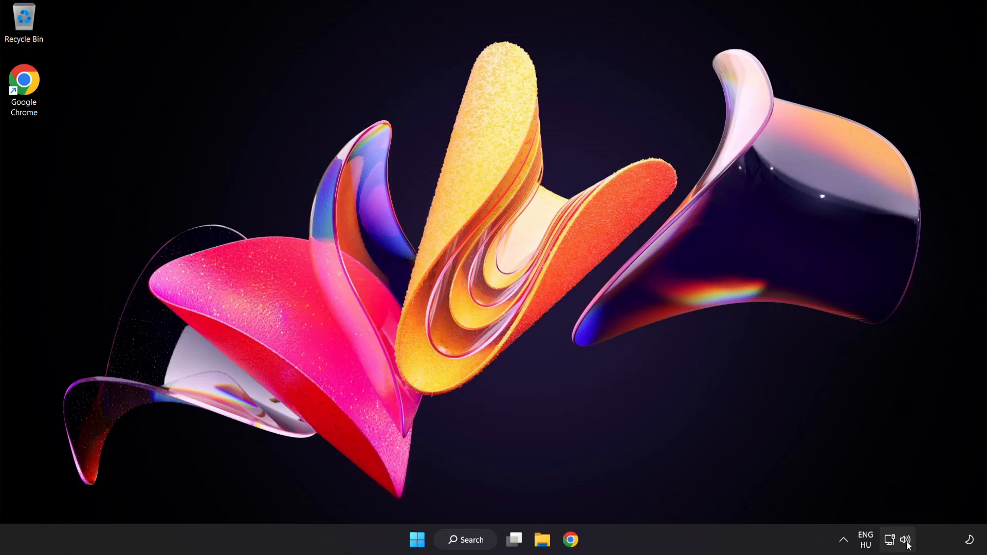
Bring up the speaker icon's shortcut menu in the system tray.
right_click(907, 540)
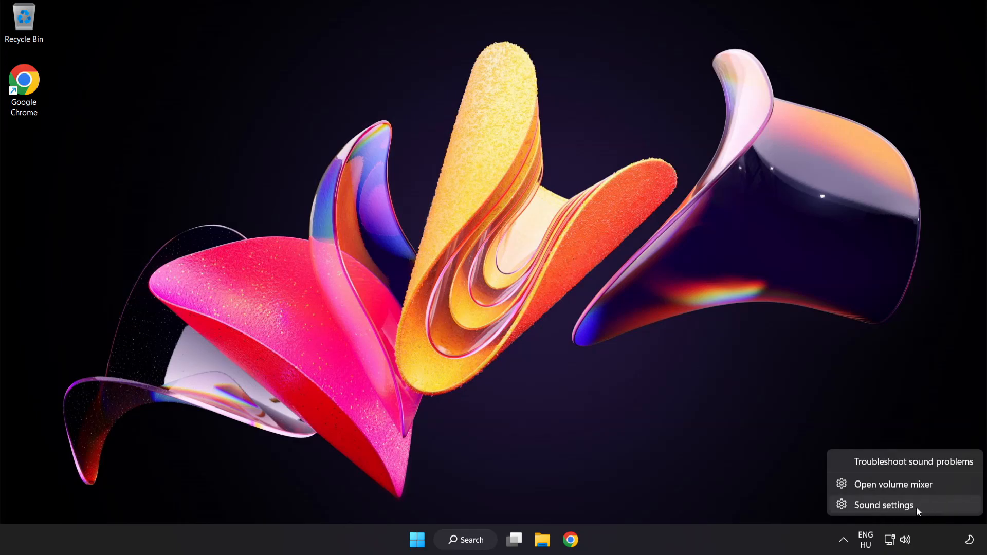
Go to the Sound settings page and launch More sound settings for the classic Sound dialog.
left_click(883, 505)
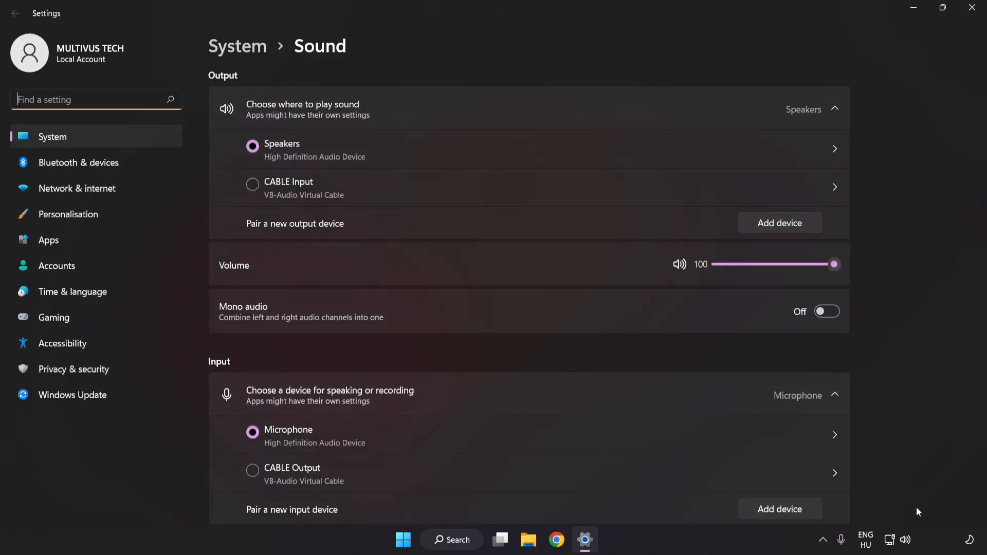
mouse_move(284, 253)
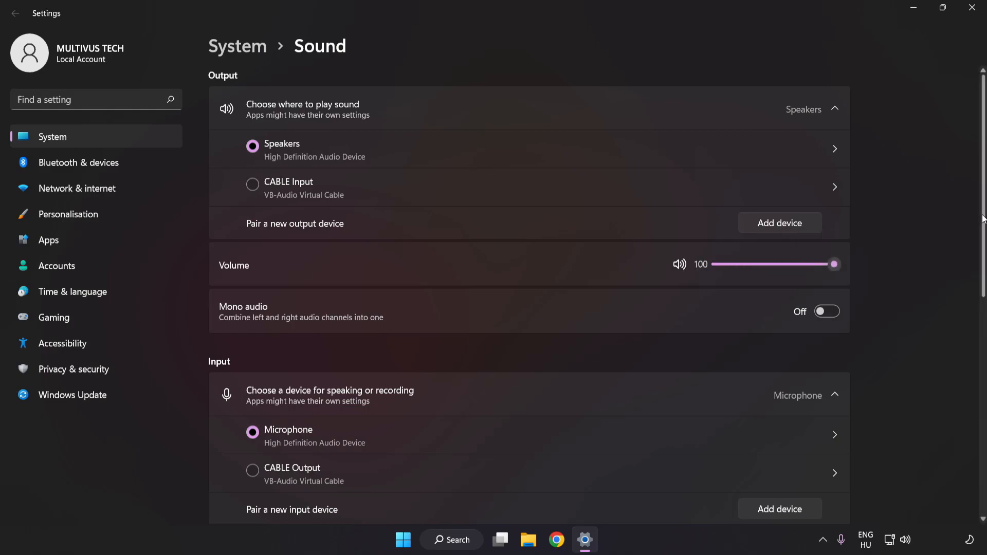
scroll("down", 3)
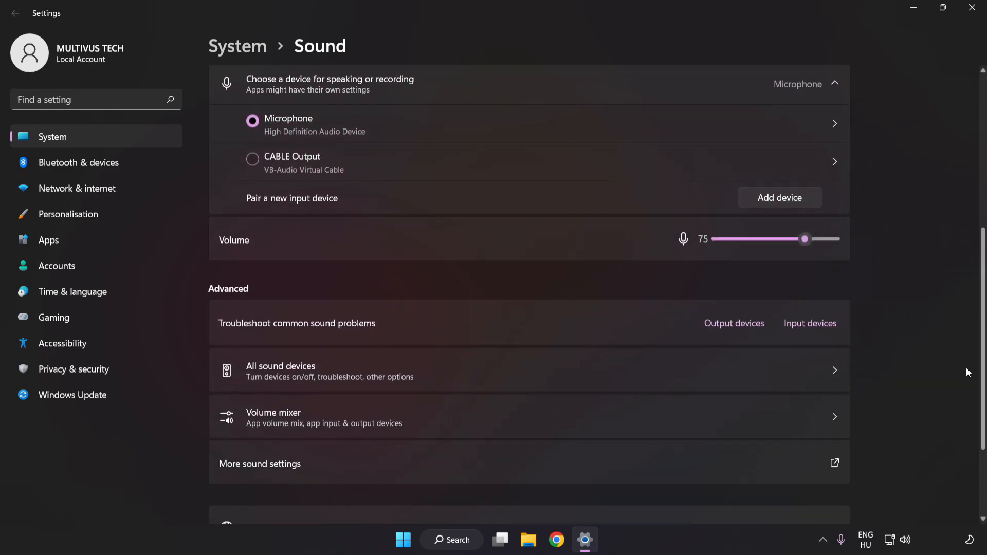
scroll("down", 3)
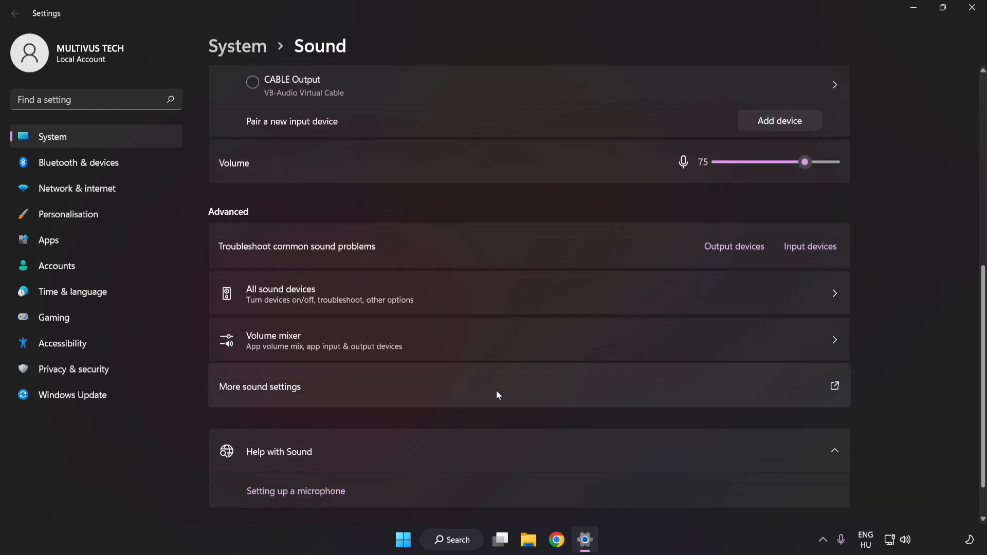
mouse_move(284, 398)
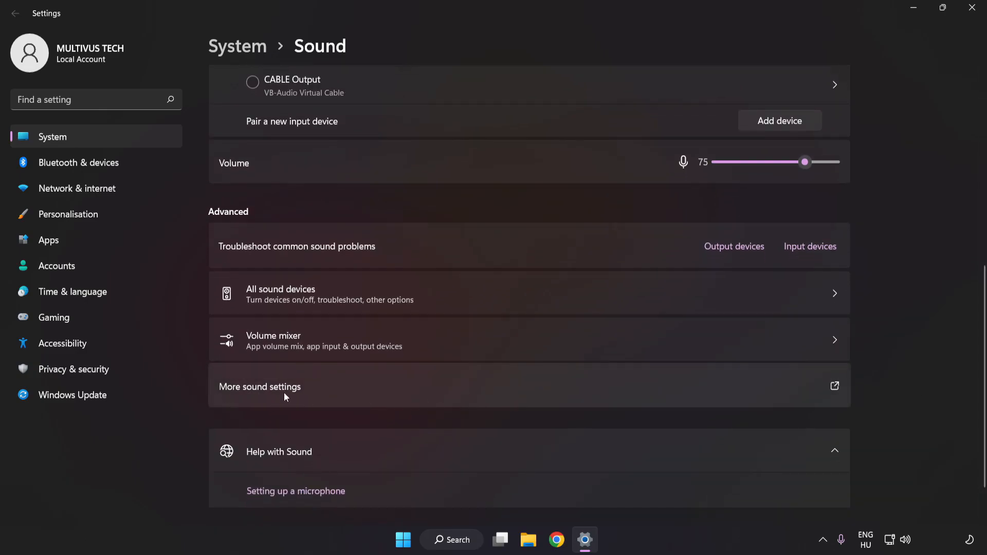
left_click(259, 387)
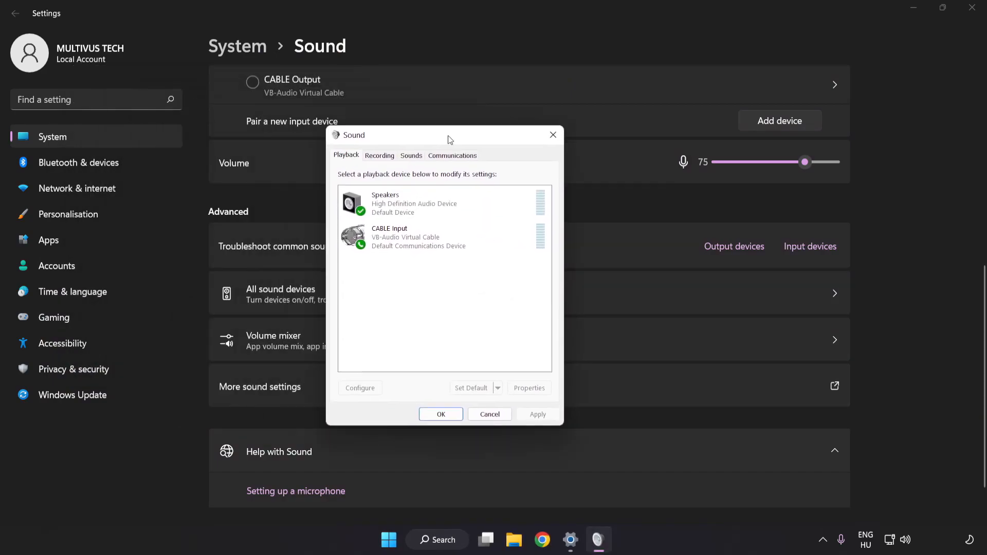
Disable the CABLE Input playback device, leaving Speakers as the default.
left_click_drag(409, 135, 453, 143)
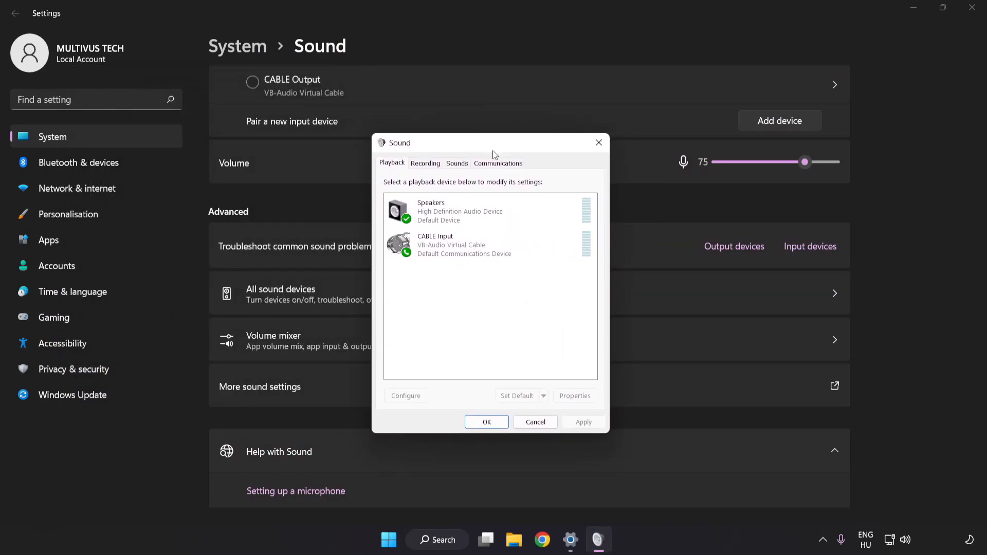
left_click(490, 245)
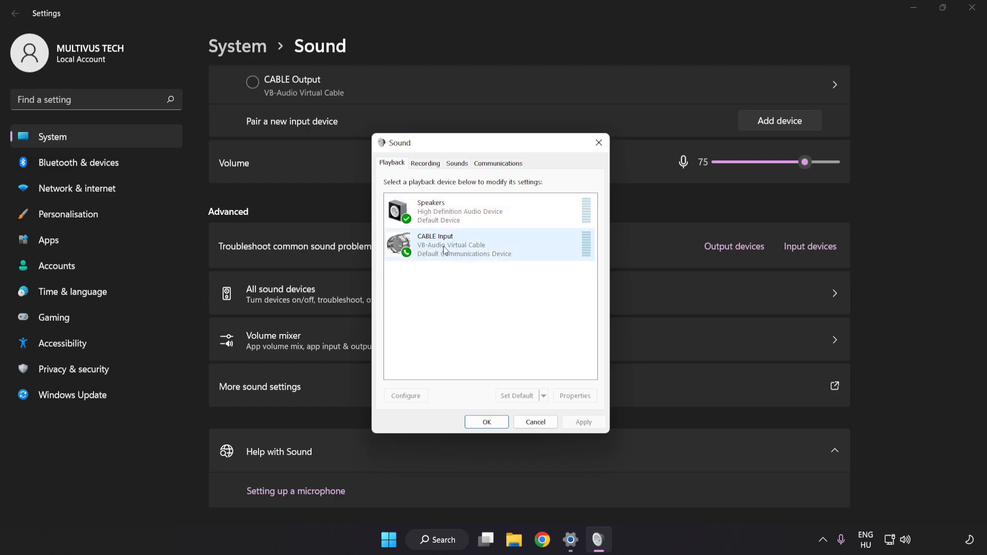
mouse_move(480, 250)
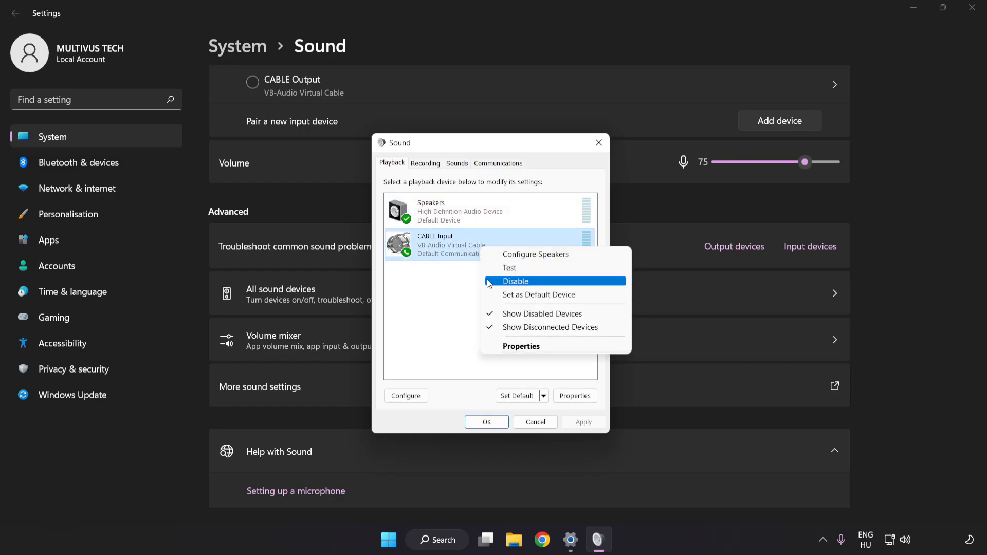
left_click(515, 281)
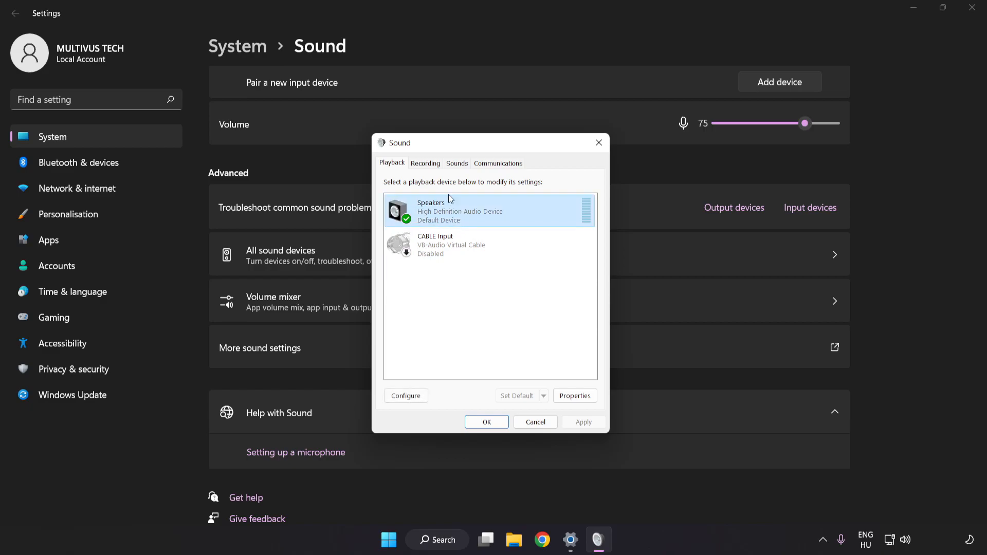
Run Speaker Setup for Speakers using 7.1 Surround with full-range surround speakers.
right_click(490, 211)
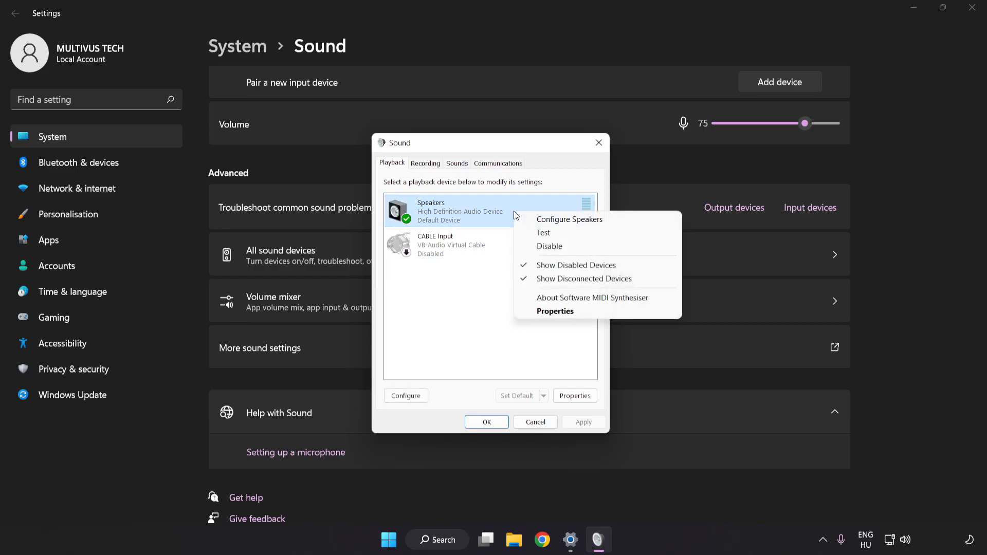
mouse_move(569, 219)
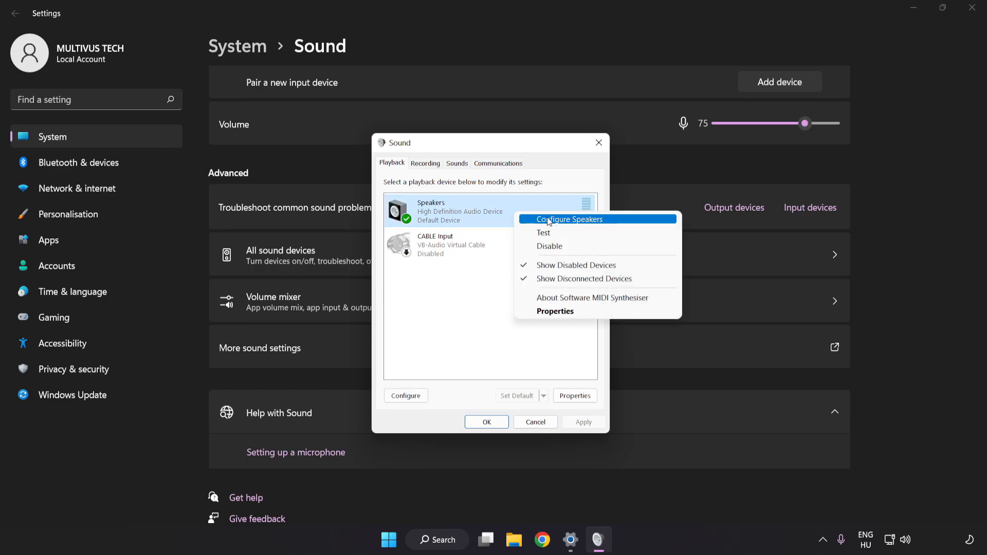
mouse_move(614, 225)
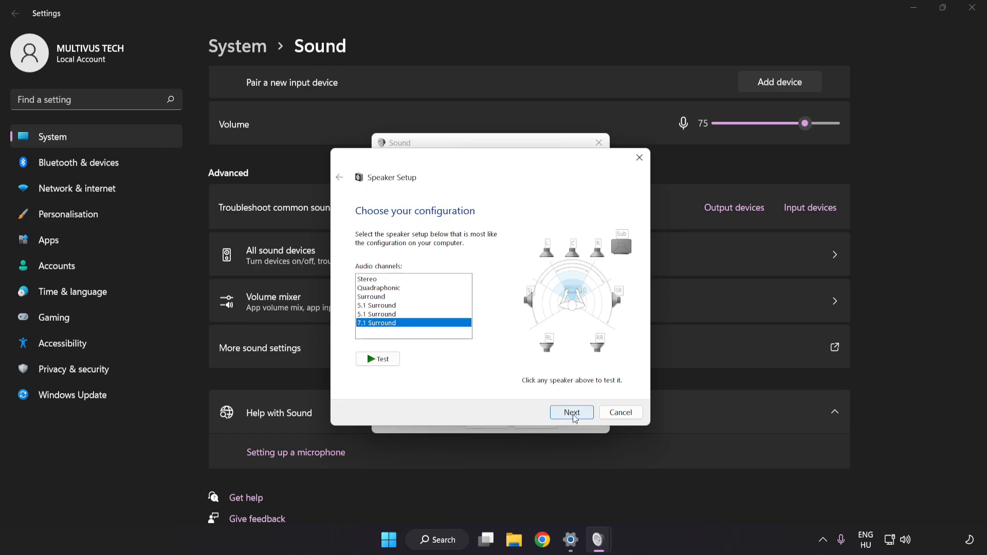
left_click(570, 412)
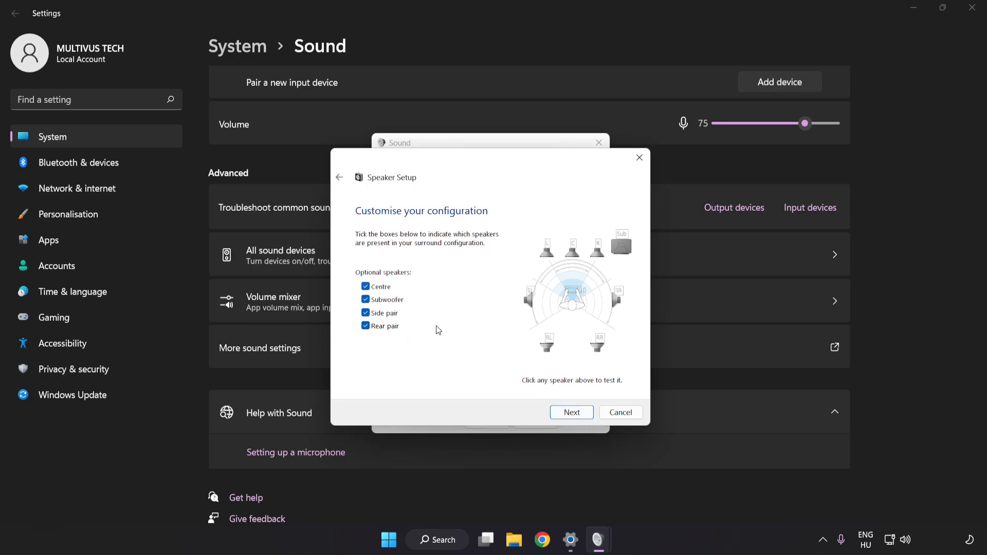
left_click(570, 412)
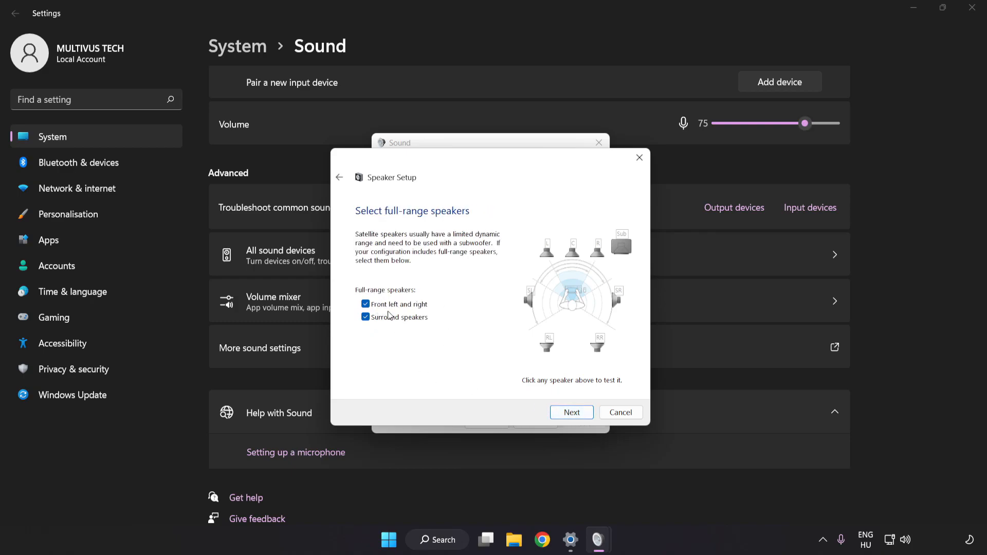
left_click(570, 412)
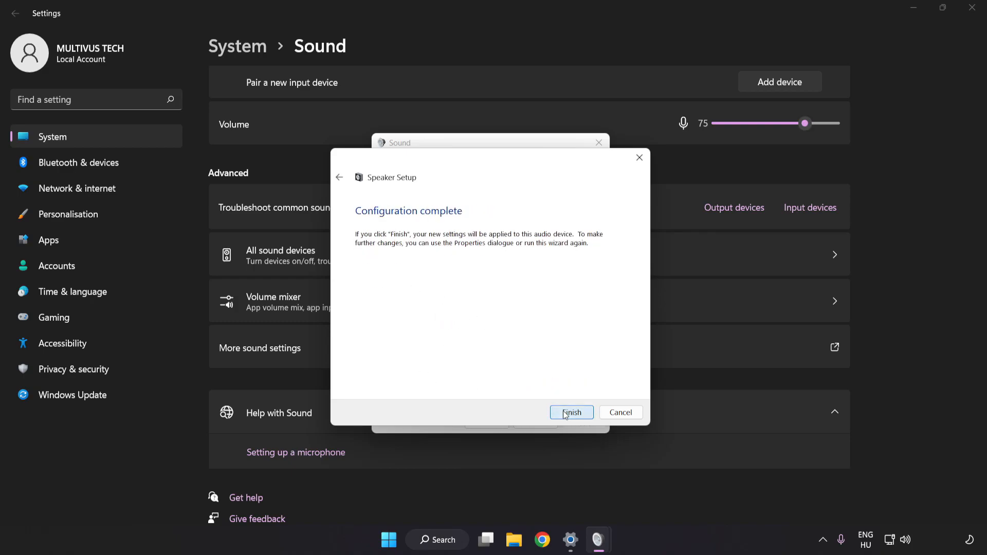
left_click(570, 412)
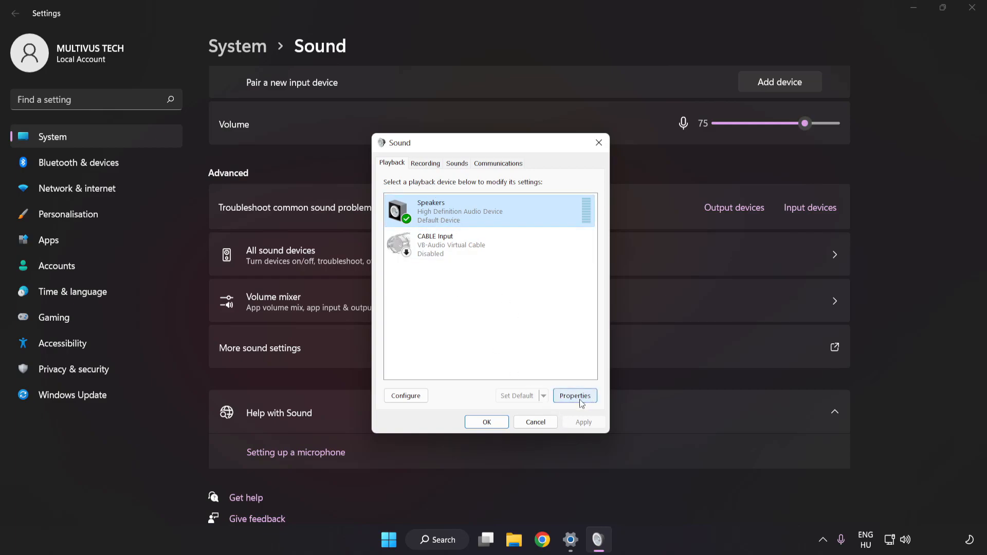
Disable all enhancements in Speakers Properties and apply the change.
left_click(574, 395)
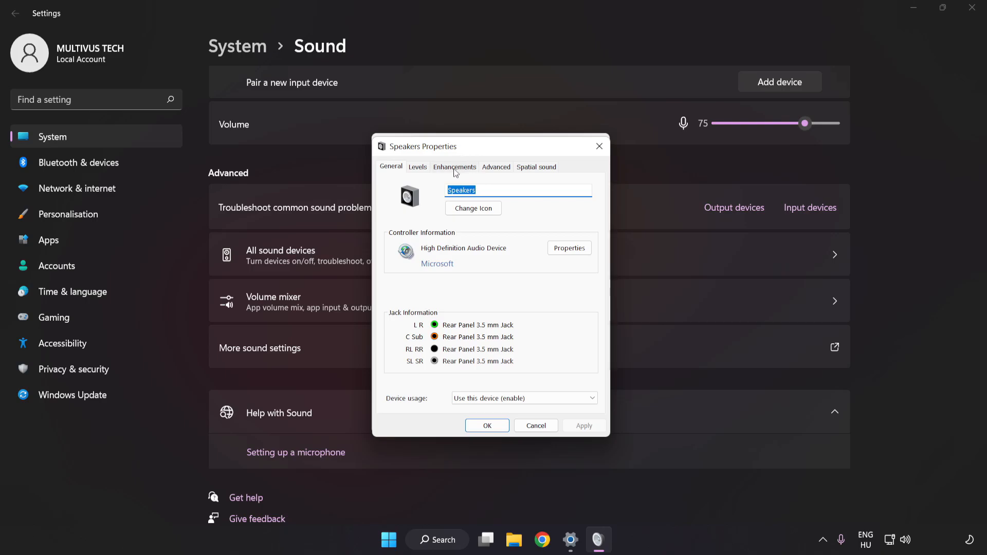
left_click(455, 166)
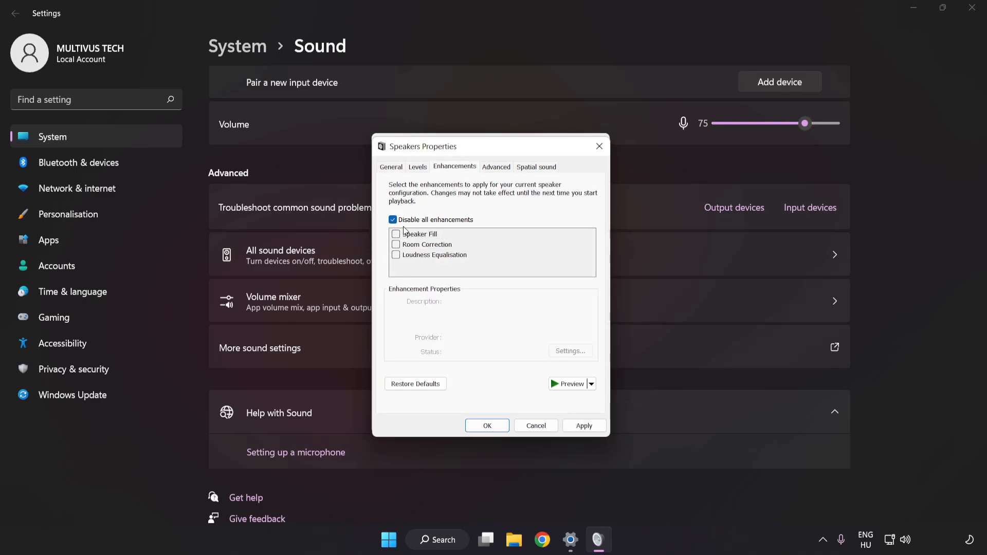
left_click(583, 426)
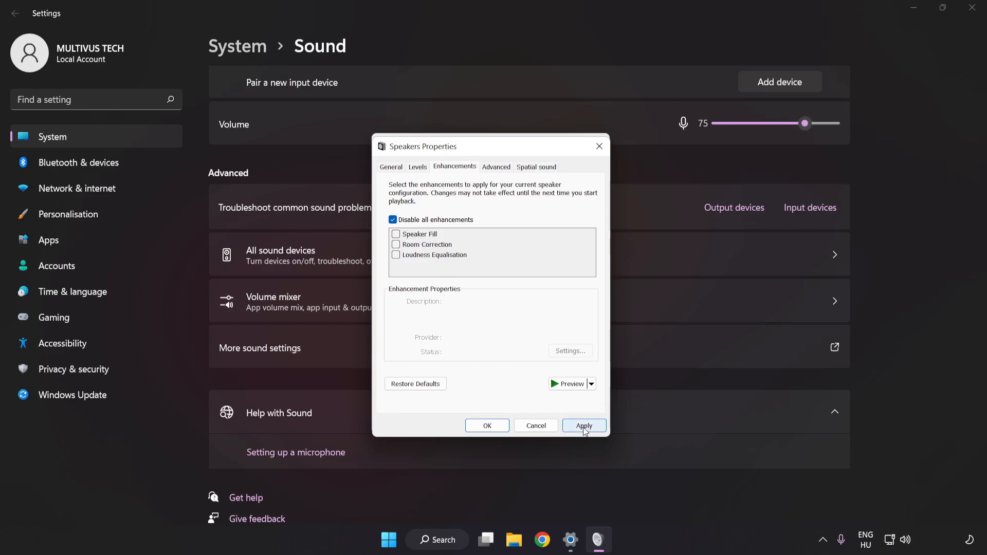
left_click(583, 426)
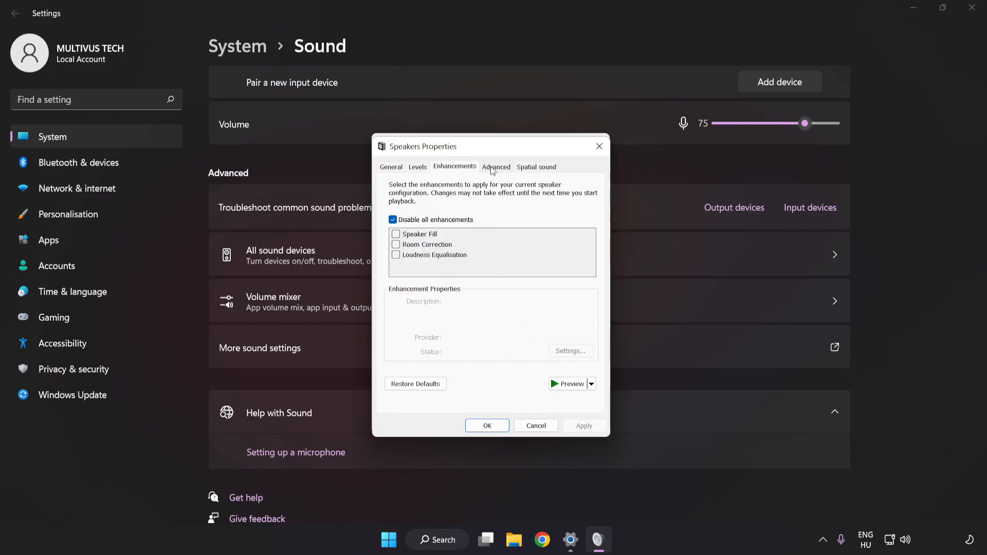
Set the Speakers default format to 16 bit, 48000 Hz (DVD Quality).
left_click(496, 166)
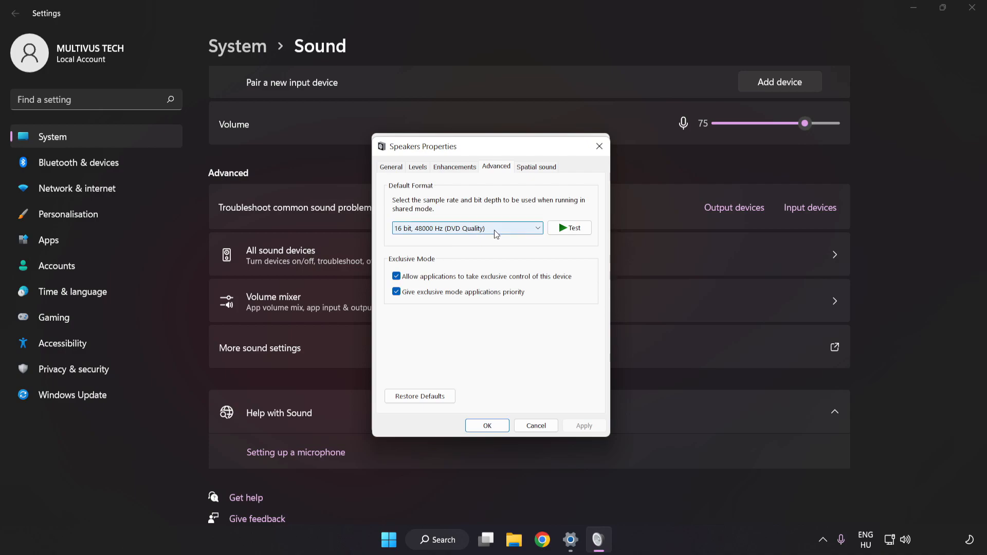
left_click(467, 228)
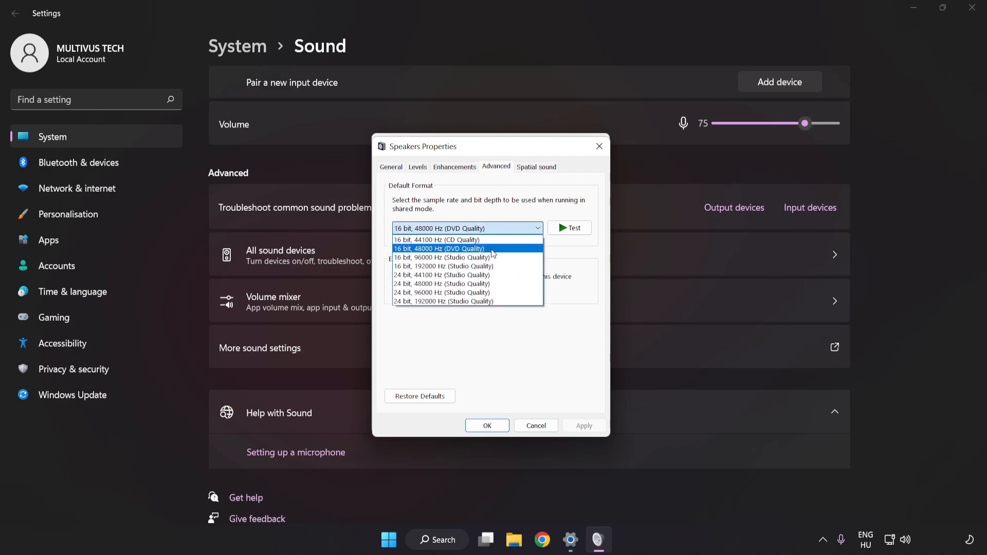
left_click(441, 249)
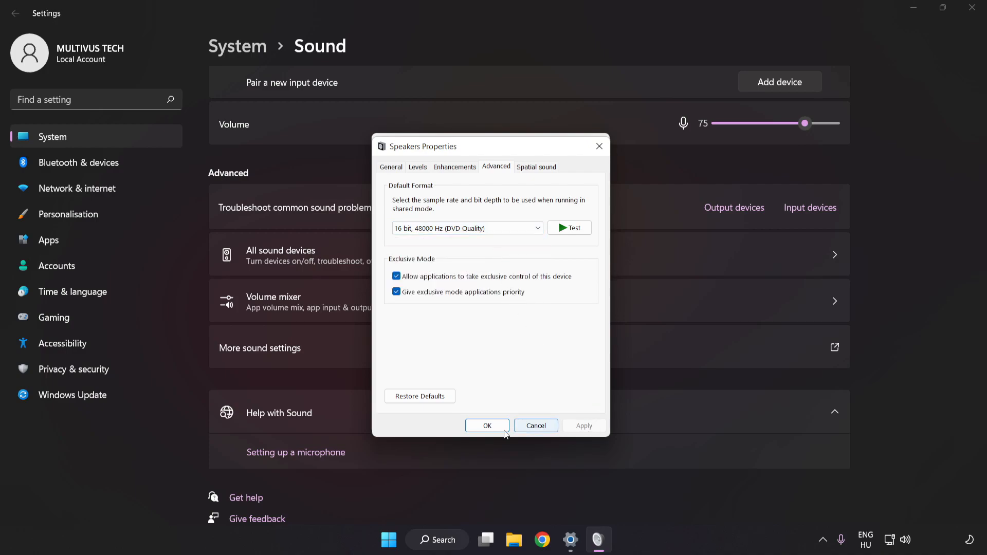
Confirm the format and close the Sound dialogs and Settings window.
left_click(487, 426)
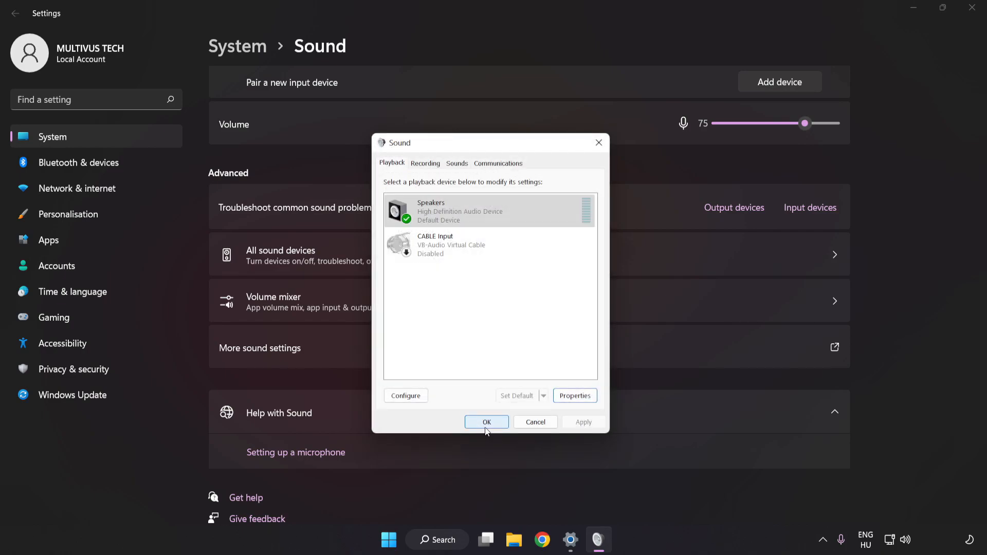
left_click(486, 422)
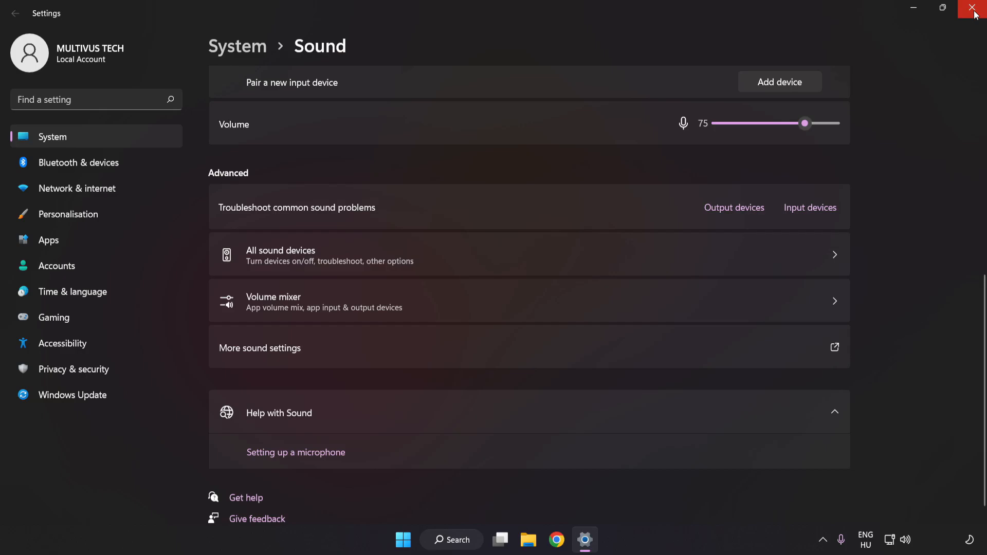
left_click(975, 8)
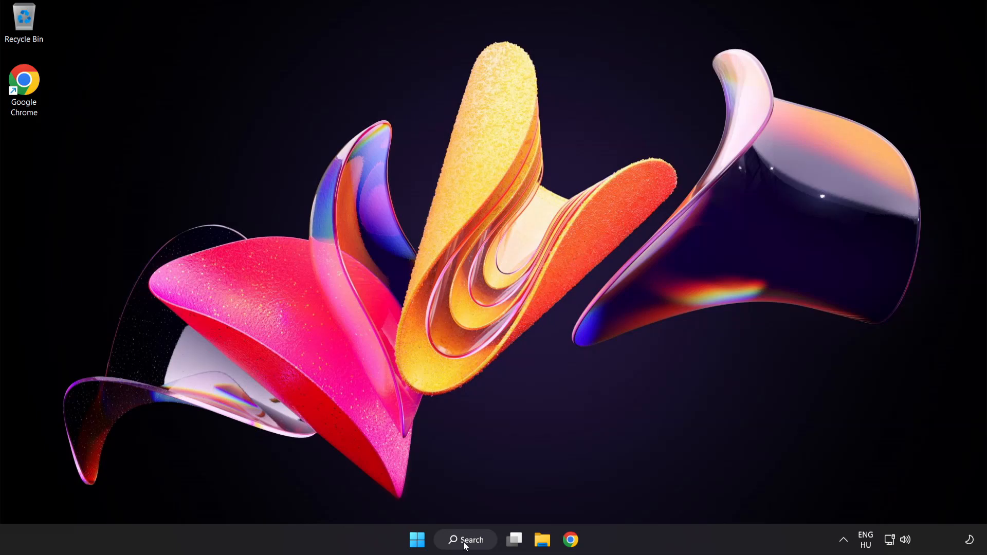
Search for 'device manager' and open Device Manager.
left_click(465, 539)
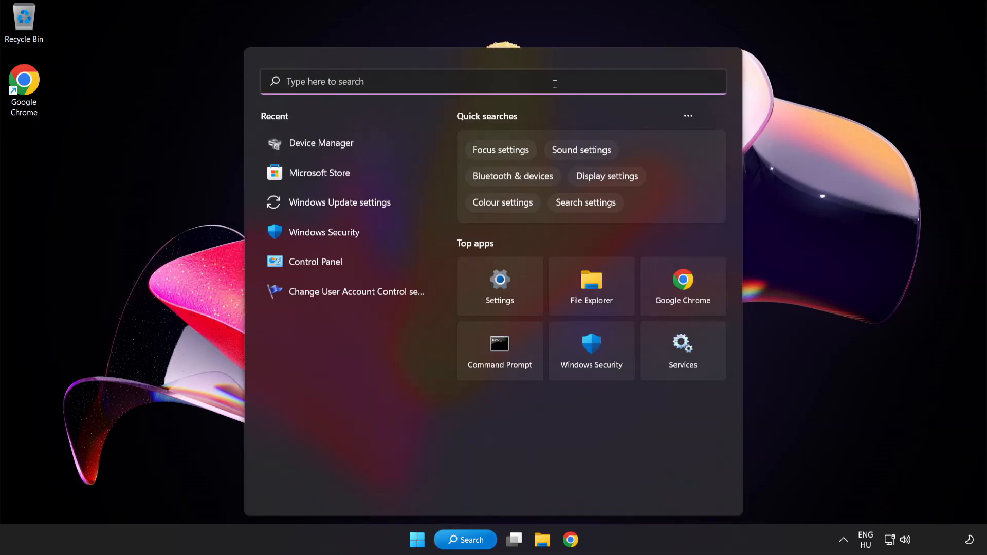
type("device manager")
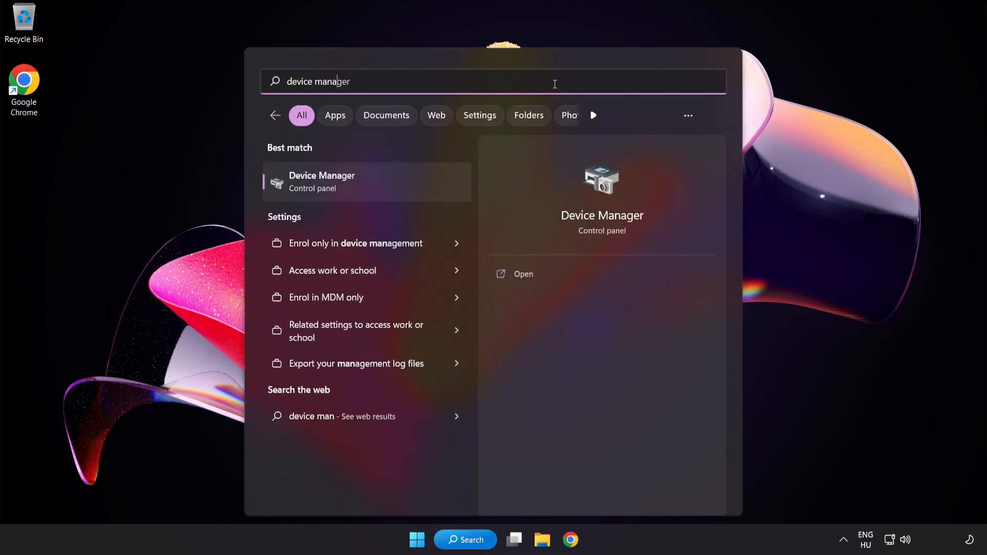
type("r")
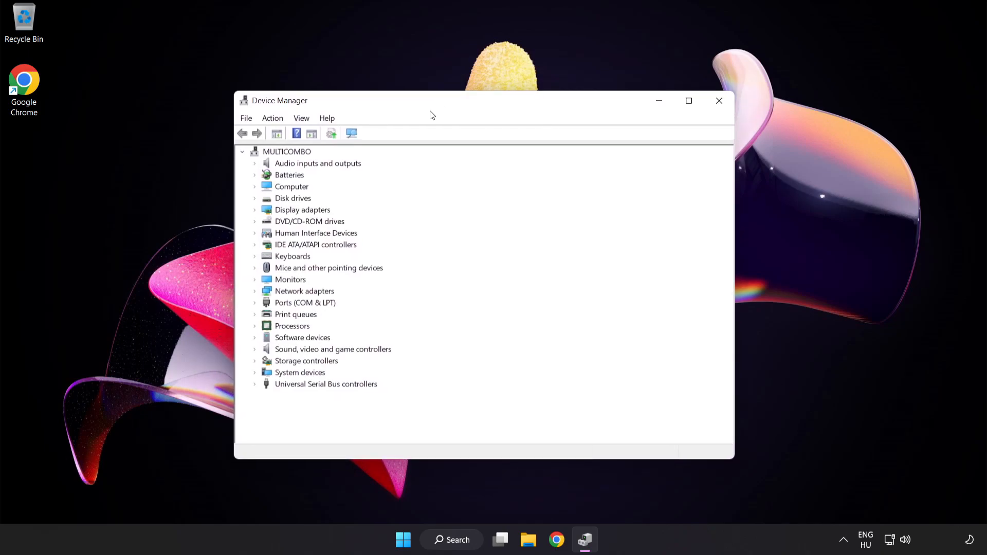
Expand Sound, video and game controllers and begin updating the High Definition Audio Device driver.
left_click(332, 349)
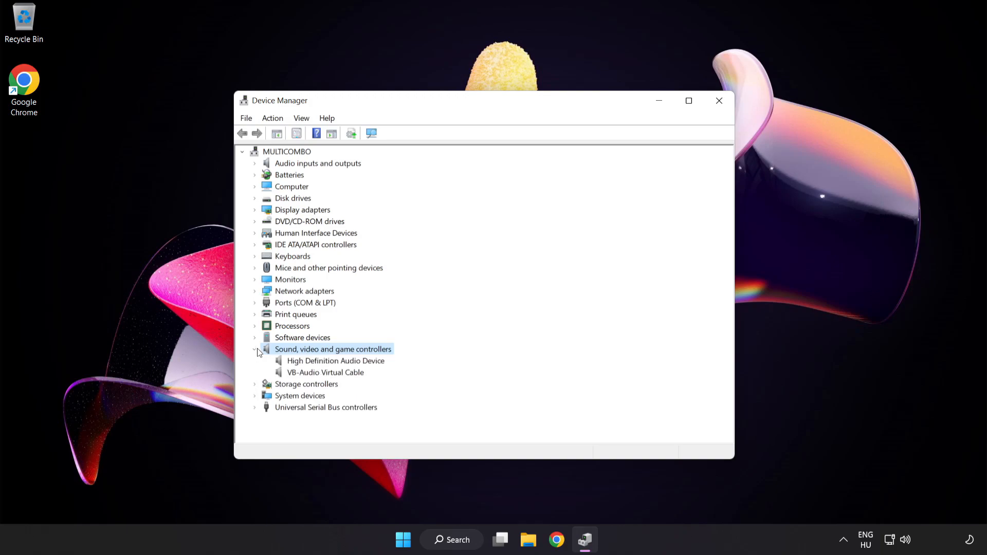
left_click(334, 361)
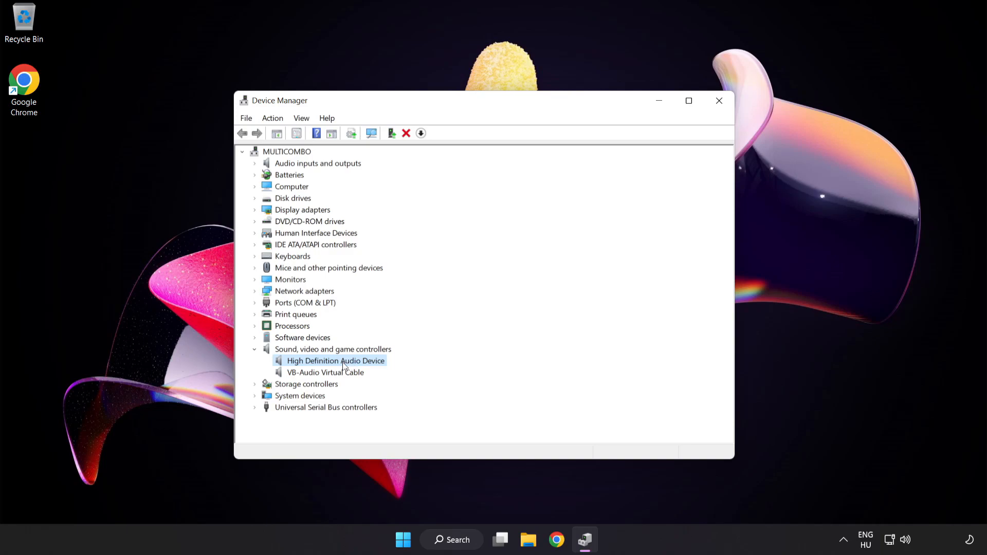
right_click(335, 360)
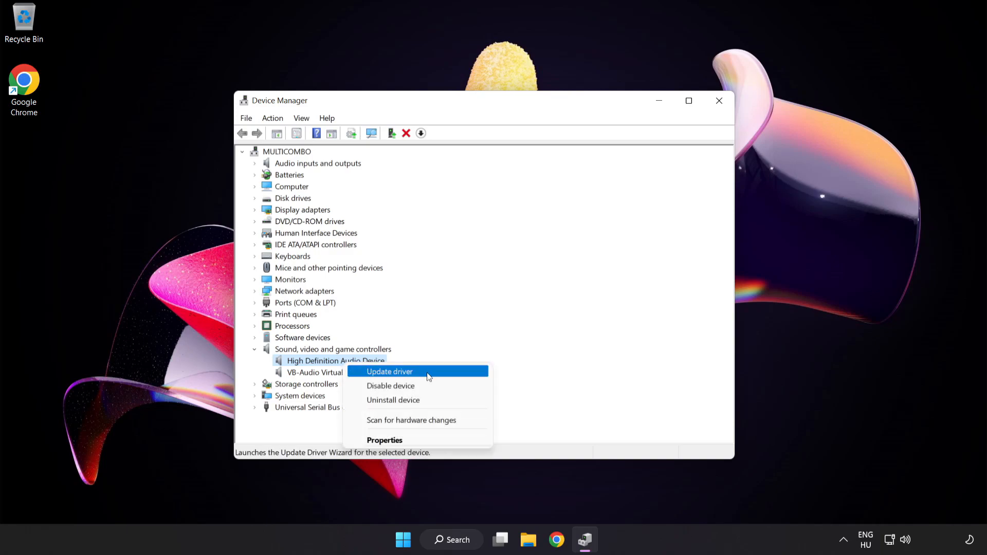
mouse_move(420, 377)
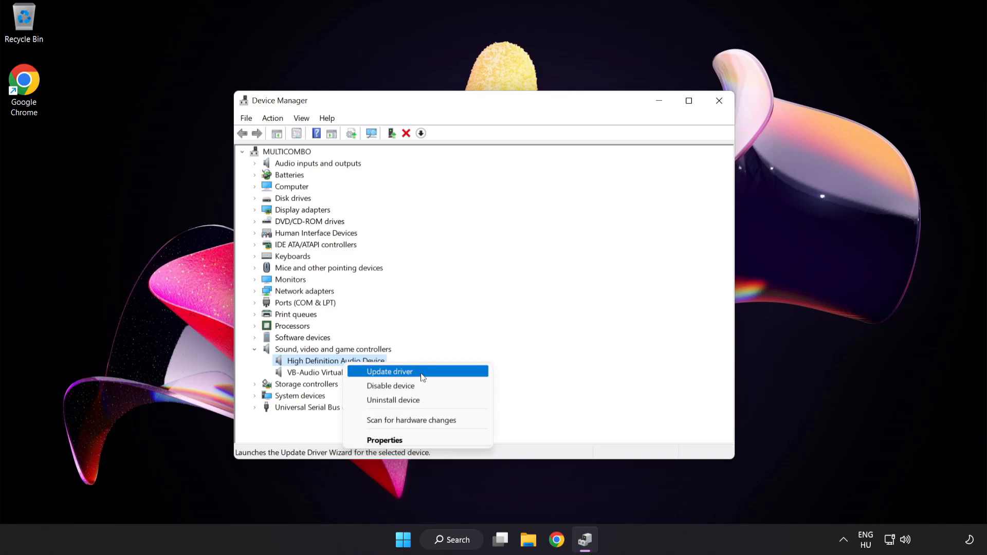
left_click(389, 372)
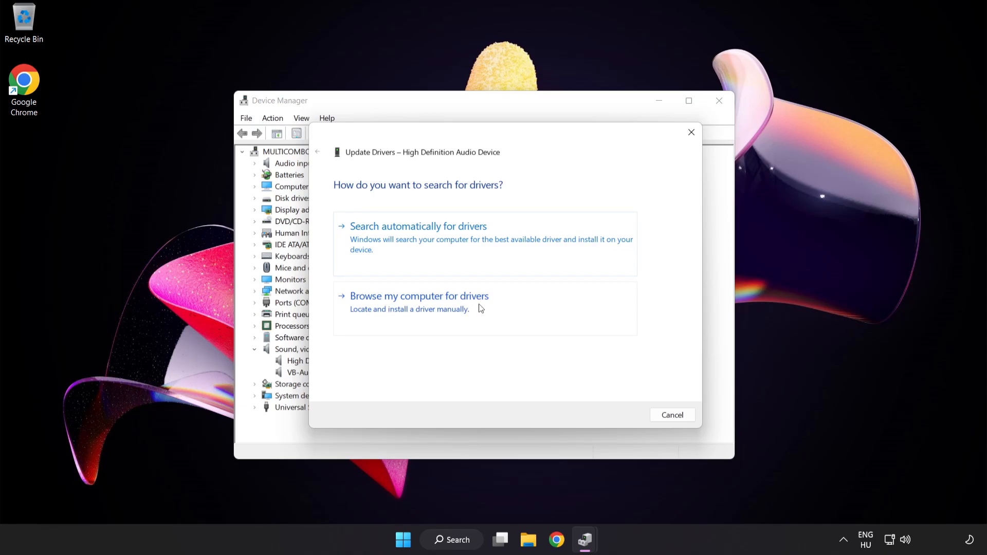
Reinstall the High Definition Audio Device driver from this computer's compatible list, accepting the warning.
left_click(419, 296)
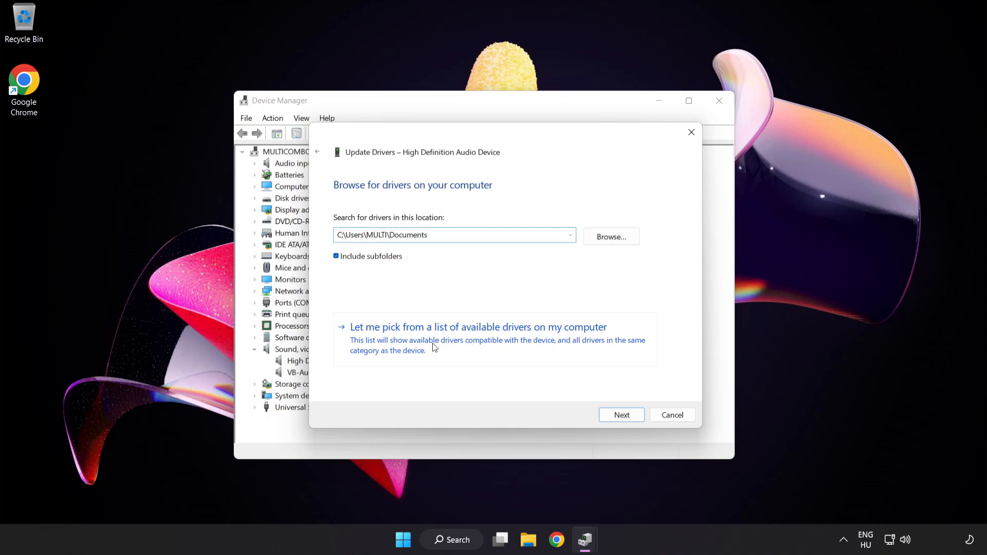
left_click(477, 327)
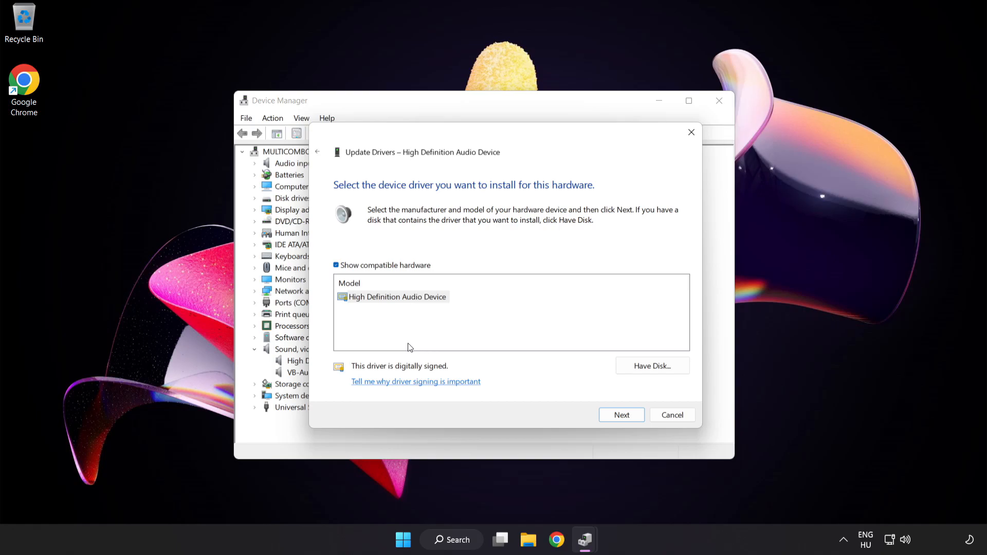
left_click(398, 296)
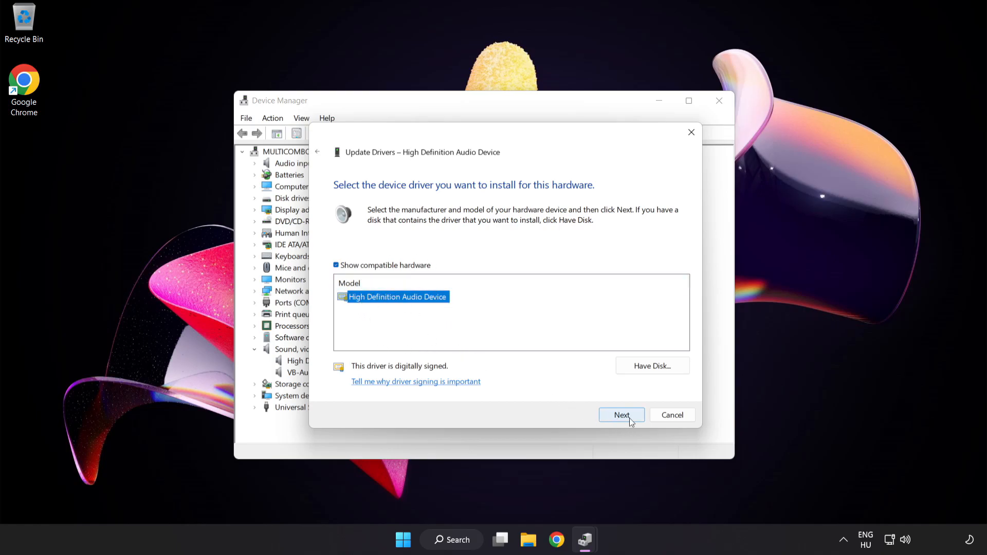
left_click(621, 414)
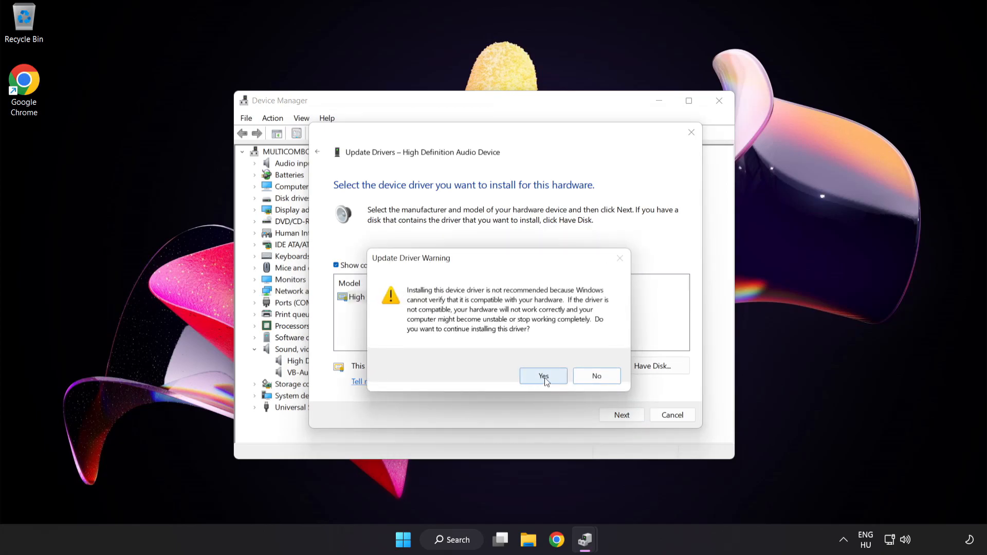
left_click(543, 375)
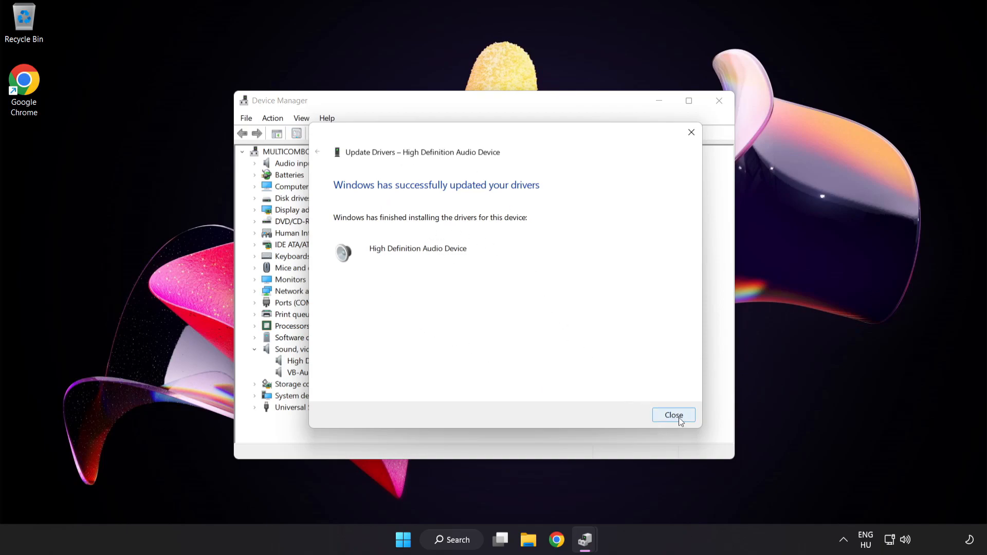
left_click(673, 415)
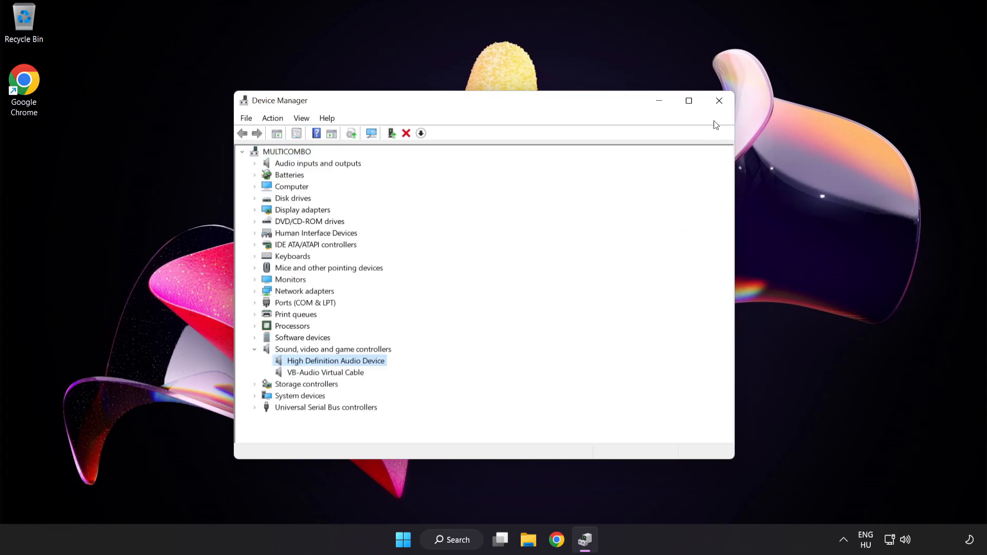
Close Device Manager, view the Start menu power options, then open the speaker icon's shortcut menu.
left_click(718, 101)
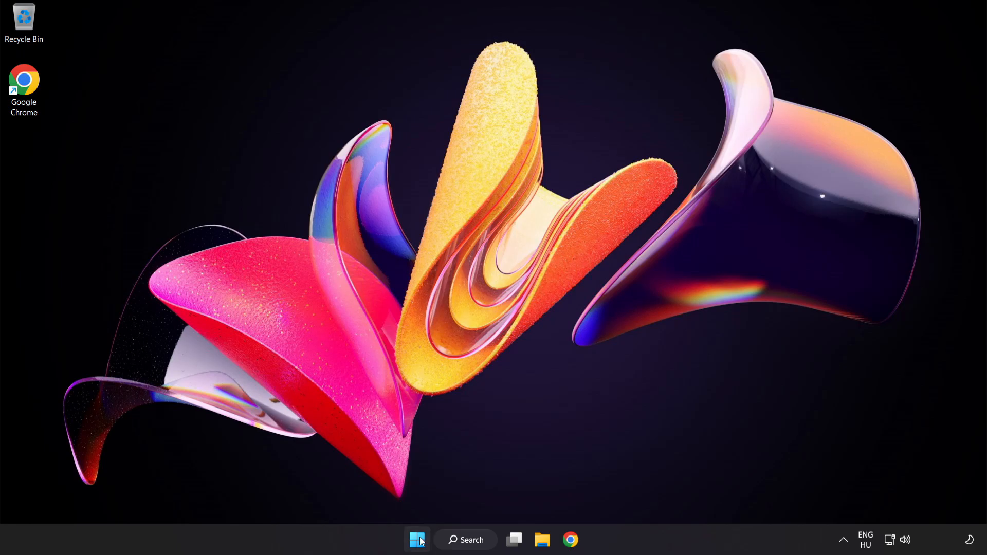
left_click(416, 540)
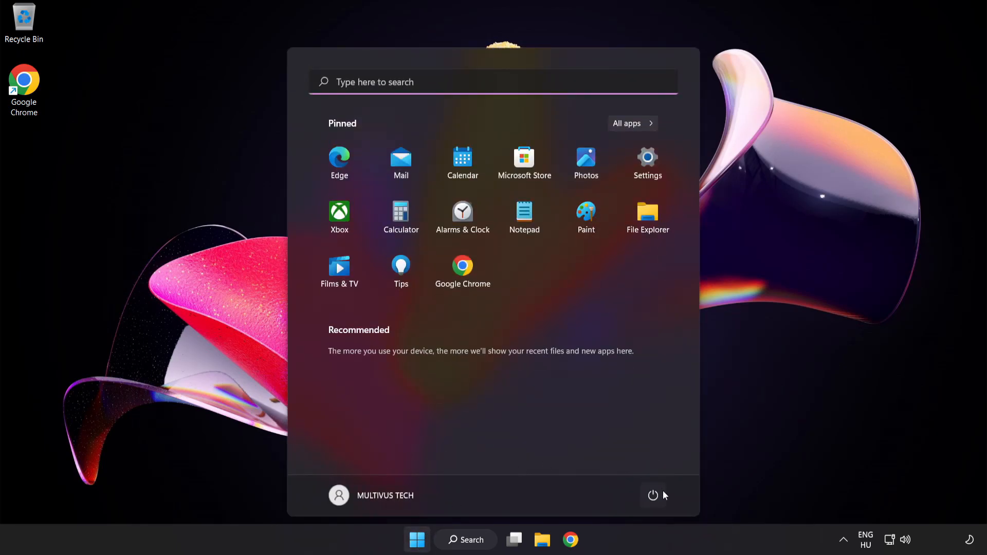
left_click(653, 496)
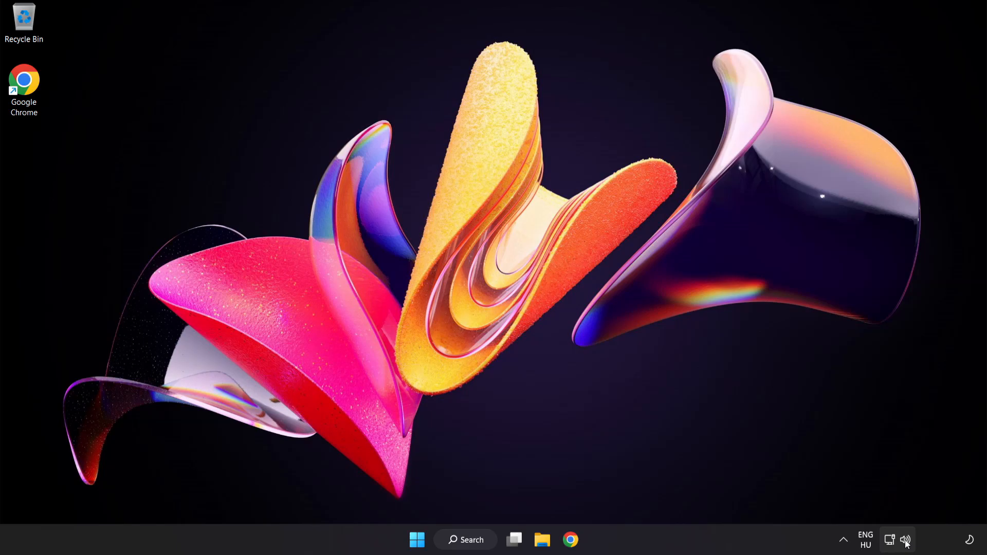
right_click(906, 540)
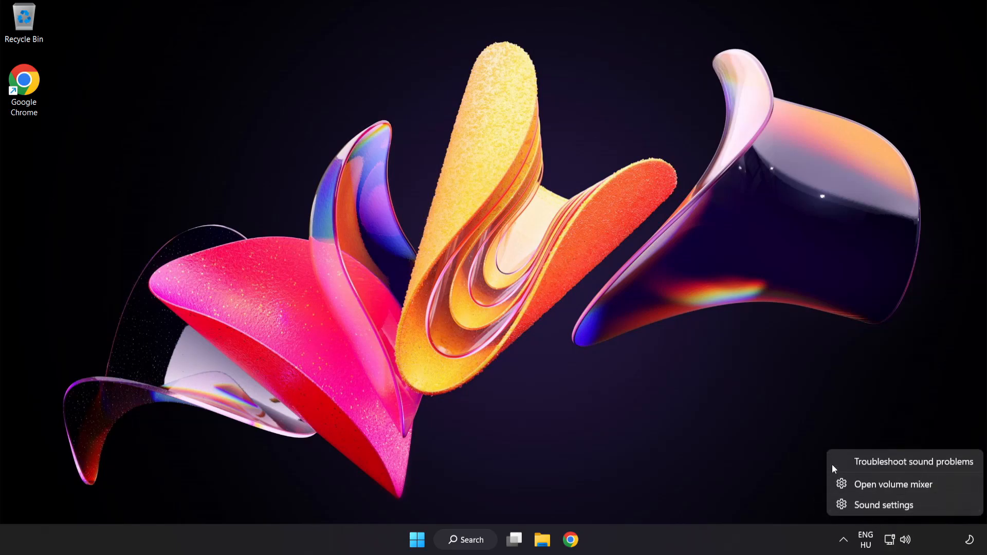